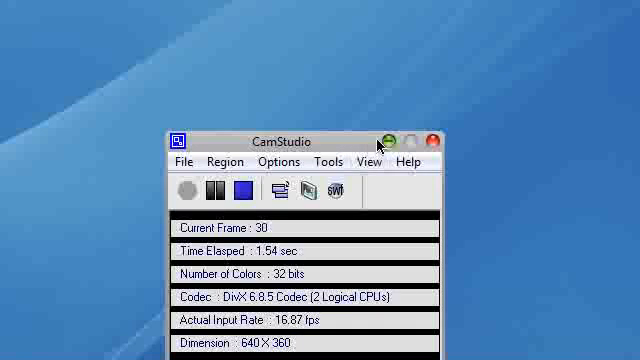
# Minimize the CamStudio recorder window to reveal the desktop folders
pyautogui.click(423, 130)
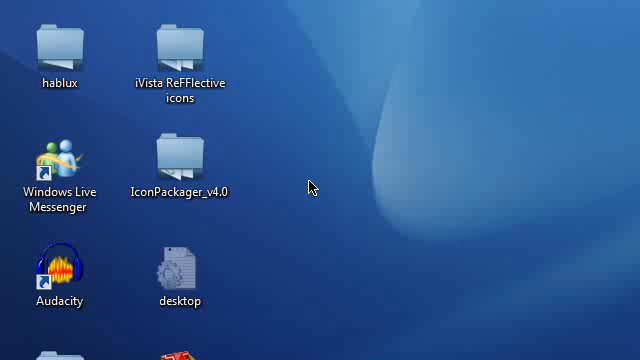
# Browse the YouTube description's Icon Packager and Mac Icon Package download links
pyautogui.rightClick(310, 186)
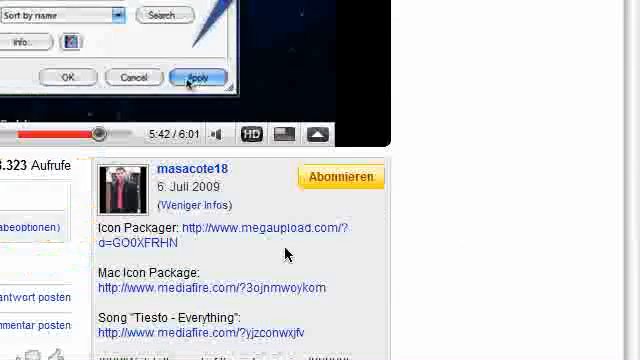
pyautogui.scroll(-3)
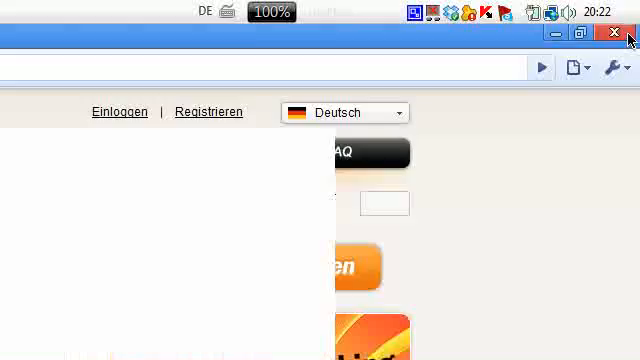
# Close the download page and open the desktop IconPackager_v4.0 folder
pyautogui.click(615, 33)
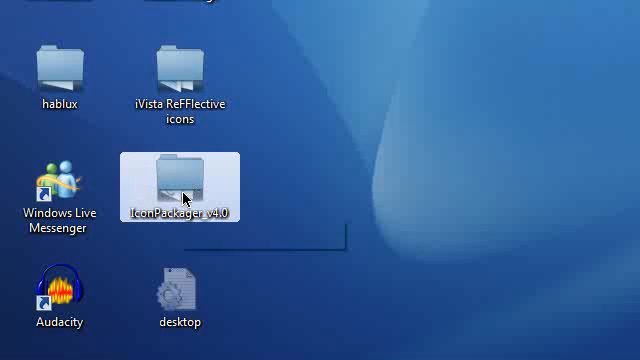
pyautogui.moveTo(180, 190)
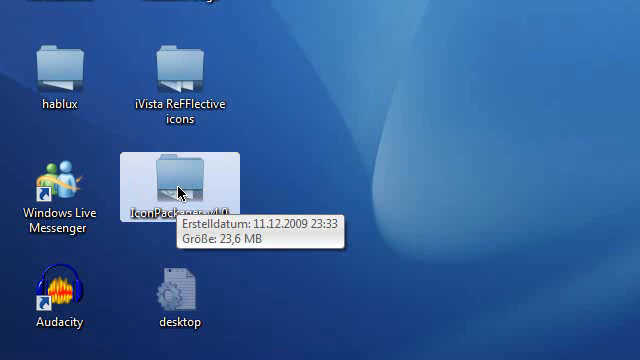
pyautogui.doubleClick(177, 184)
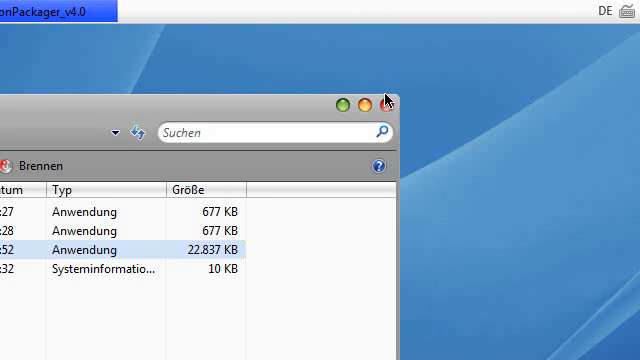
pyautogui.moveTo(389, 104)
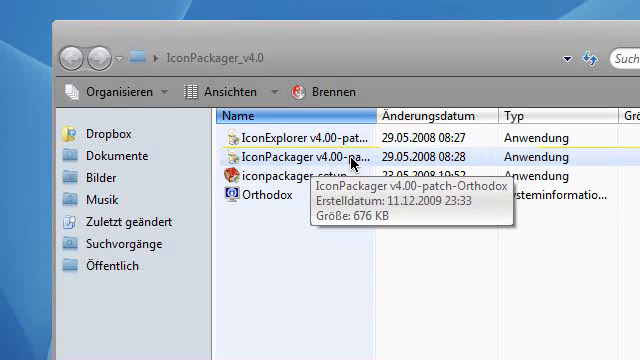
# Run the IconPackager v4.00 patch against IconPackager.exe
pyautogui.doubleClick(300, 157)
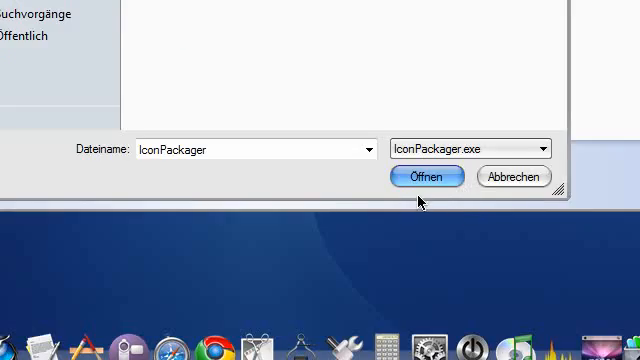
pyautogui.click(427, 176)
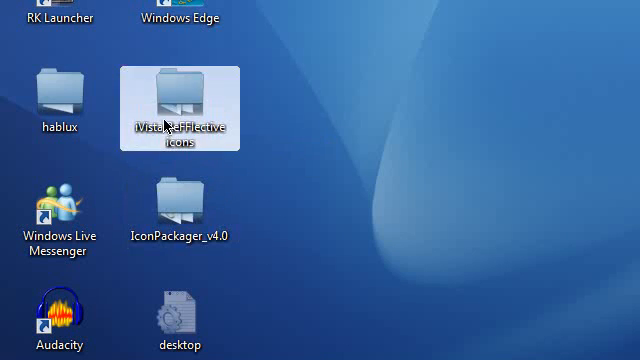
# Open the iVista ReFFlective icons folder and scroll through its icon and cursor files
pyautogui.doubleClick(178, 95)
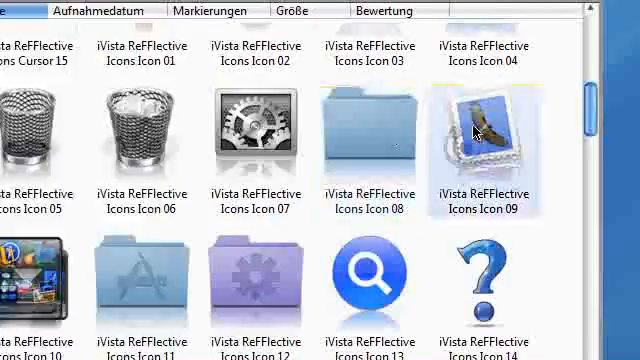
pyautogui.scroll(-3)
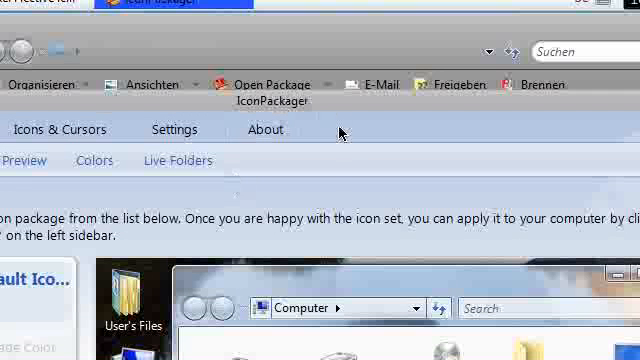
pyautogui.moveTo(386, 131)
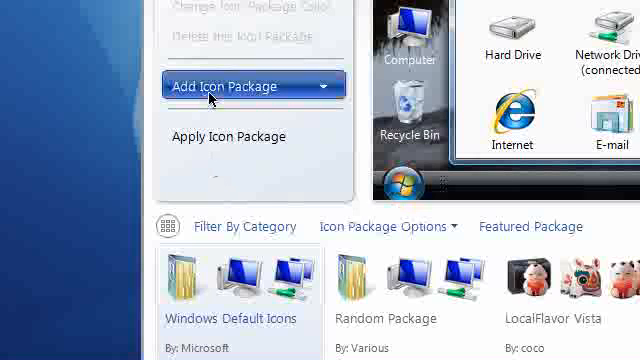
# Install the iVista ReFFlective Icons package from disk and apply it
pyautogui.click(250, 86)
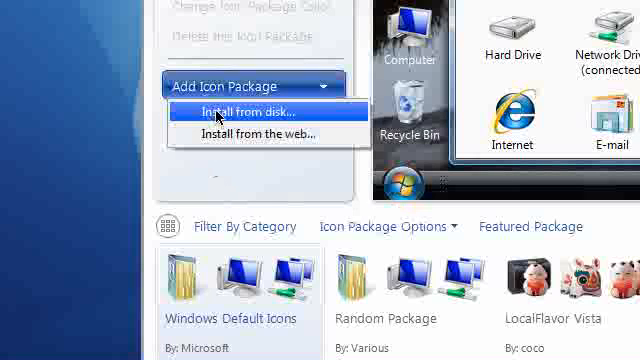
pyautogui.click(244, 110)
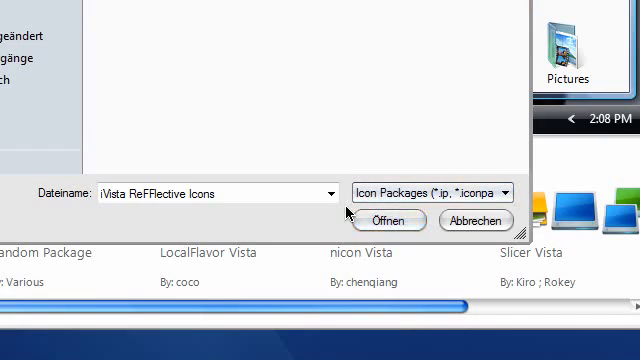
pyautogui.click(390, 220)
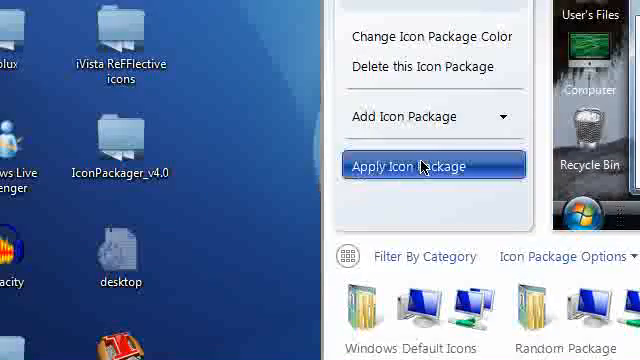
pyautogui.click(432, 166)
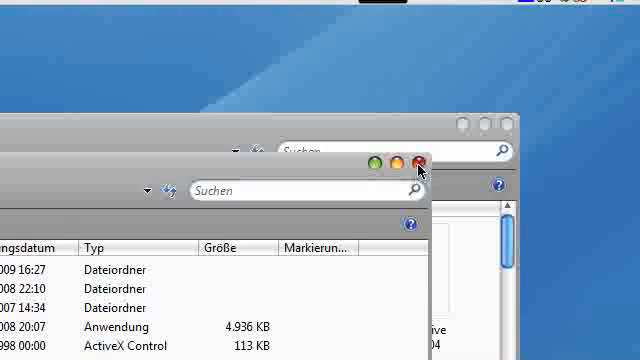
# Close the folder window and untick Desktopsymbole anzeigen to hide desktop icons
pyautogui.click(416, 166)
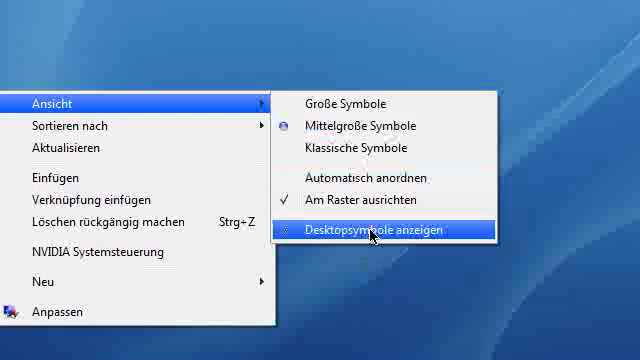
pyautogui.click(372, 232)
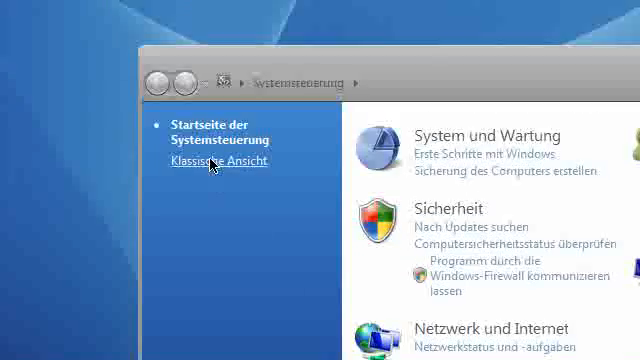
# In classic Control Panel's Maus settings, set Normale Auswahl to iVista ReFFlective Cursor 01
pyautogui.click(215, 161)
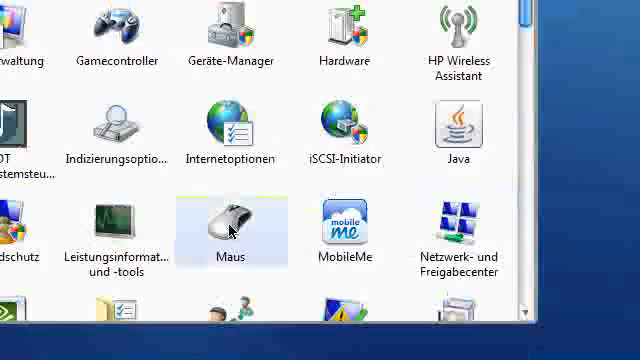
pyautogui.doubleClick(213, 225)
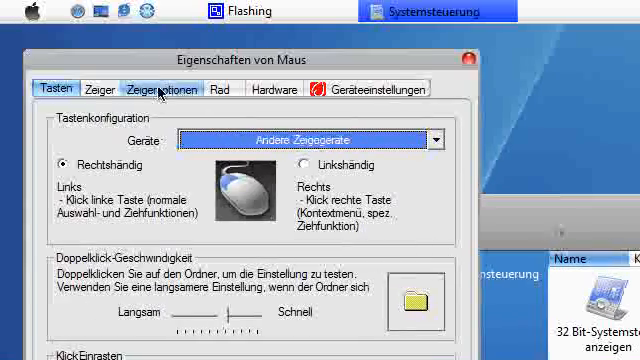
pyautogui.click(97, 88)
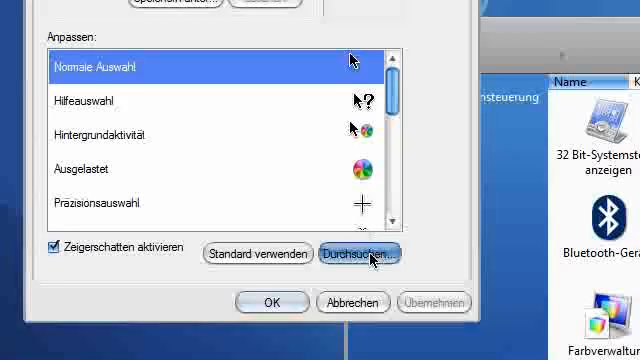
pyautogui.click(360, 253)
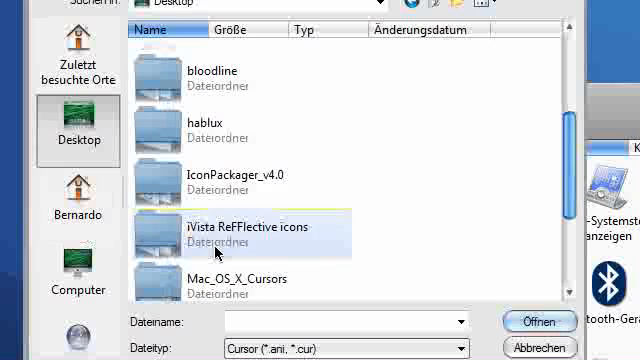
pyautogui.doubleClick(233, 228)
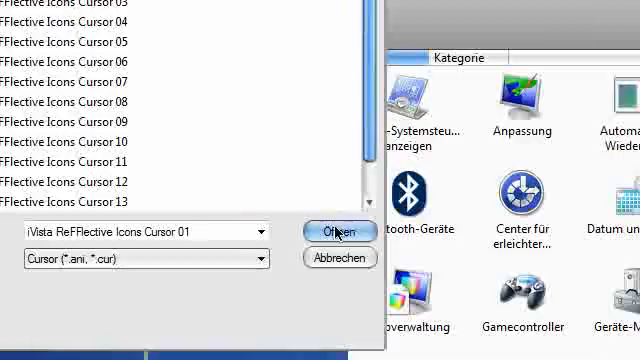
pyautogui.click(340, 230)
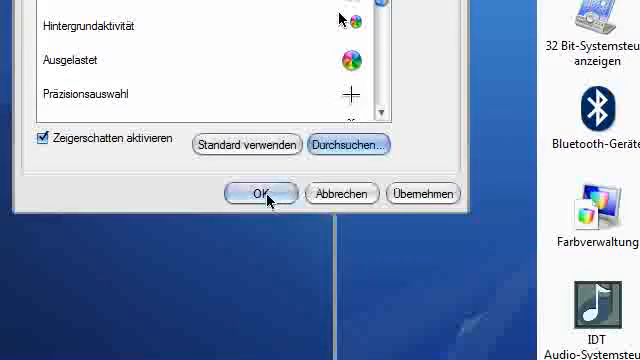
pyautogui.click(261, 193)
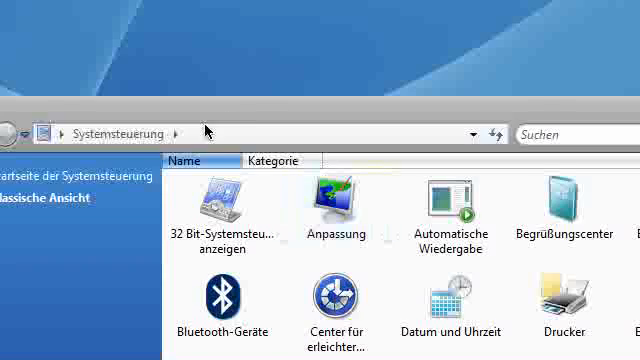